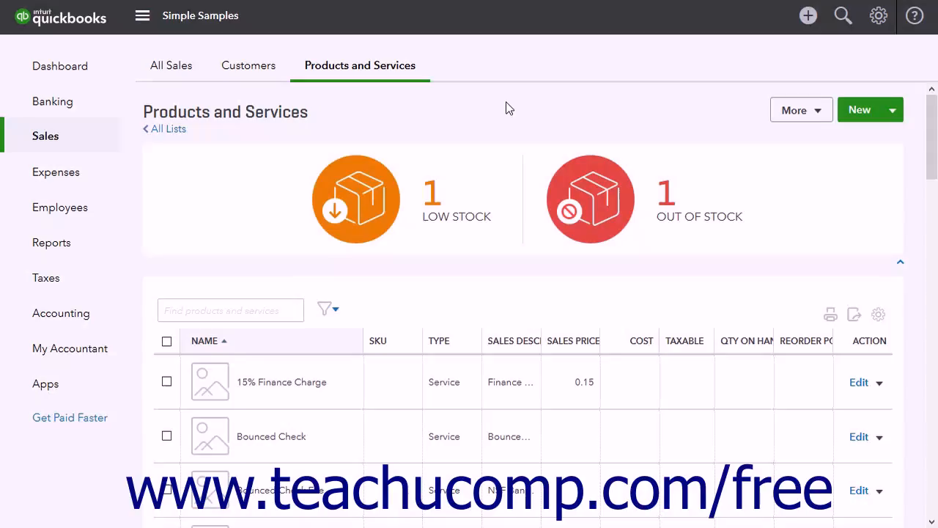
pyautogui.moveTo(785, 79)
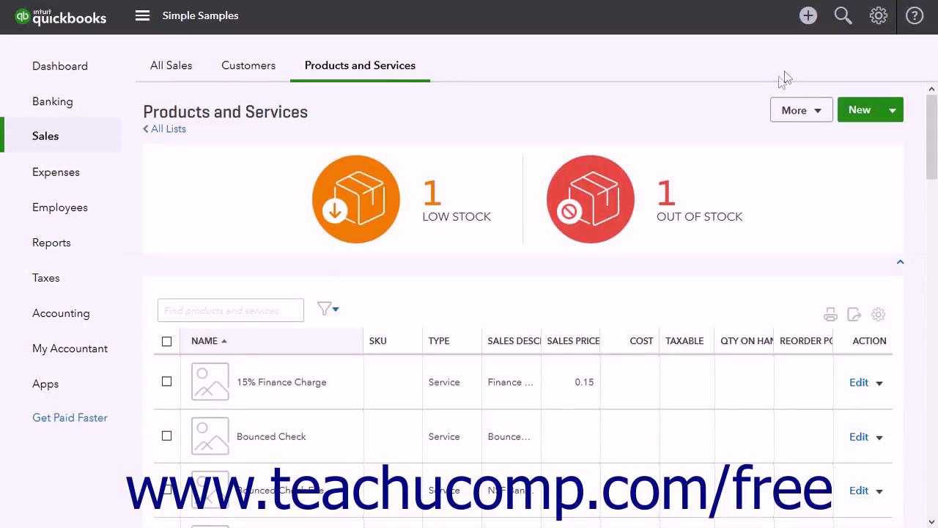
# Step: Start a new Purchase Order from the Create menu's Vendors options
pyautogui.click(807, 15)
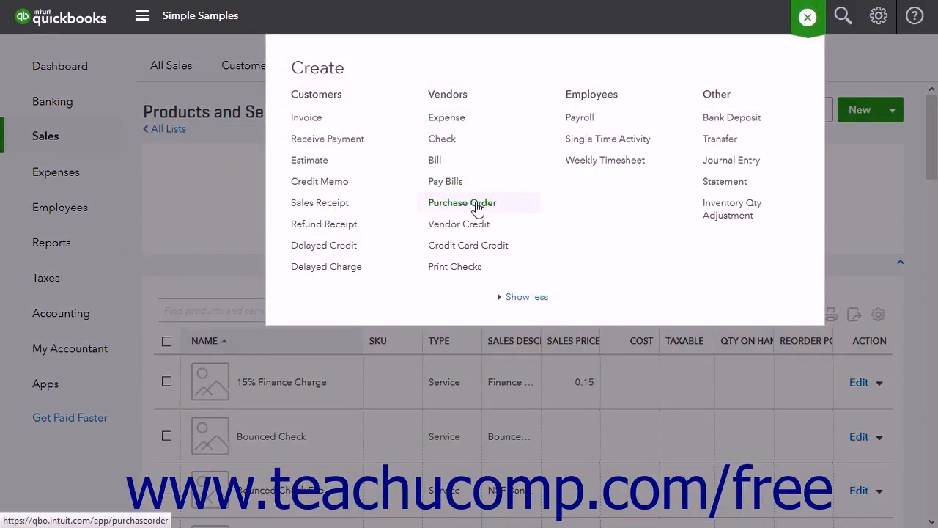
pyautogui.click(462, 202)
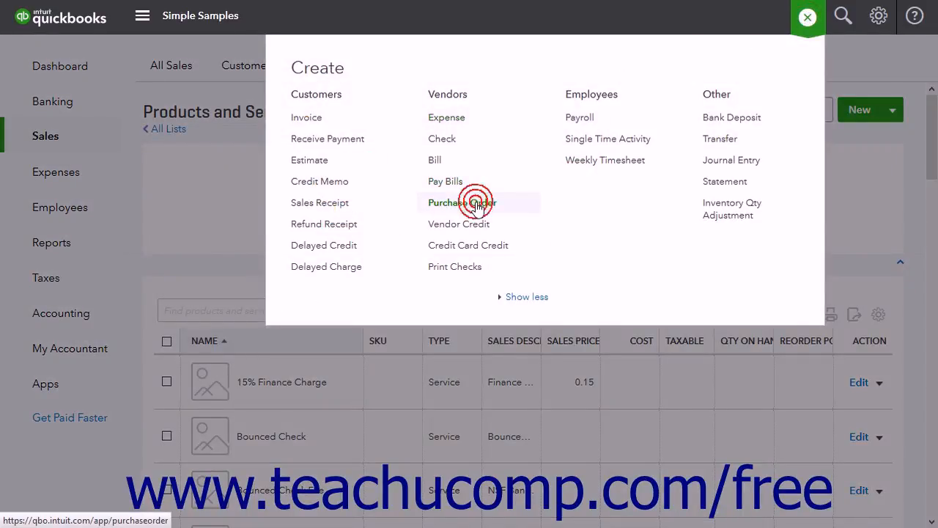
# Step: Set the vendor to Doe Gardening & Shrubs, pulling in its address and a $10.00 Yard Rake line
pyautogui.click(460, 202)
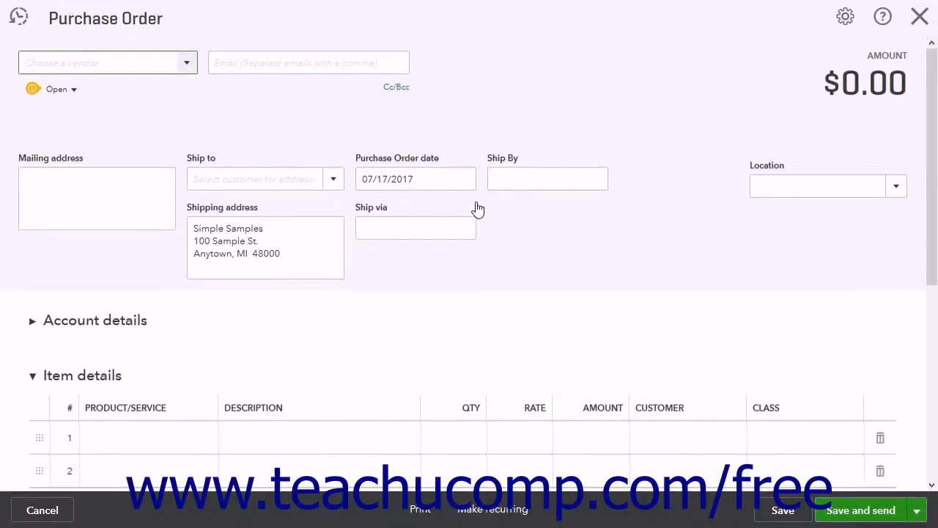
pyautogui.moveTo(463, 202)
pyautogui.write('Doe Gardening & Shrubs')
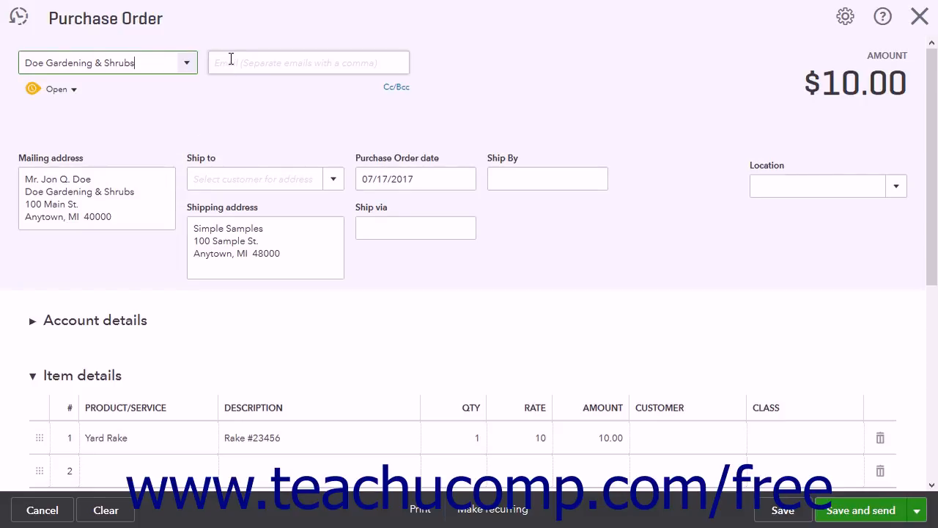
pyautogui.click(308, 61)
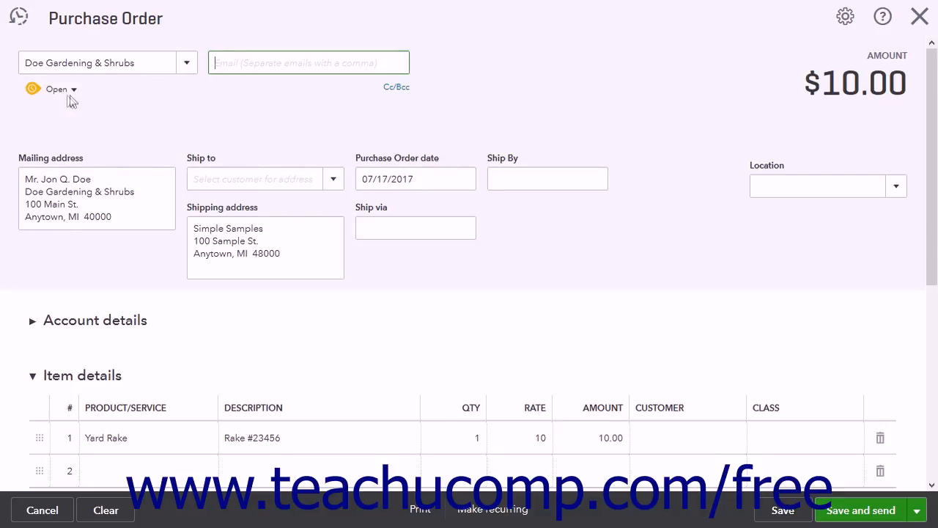
pyautogui.click(61, 90)
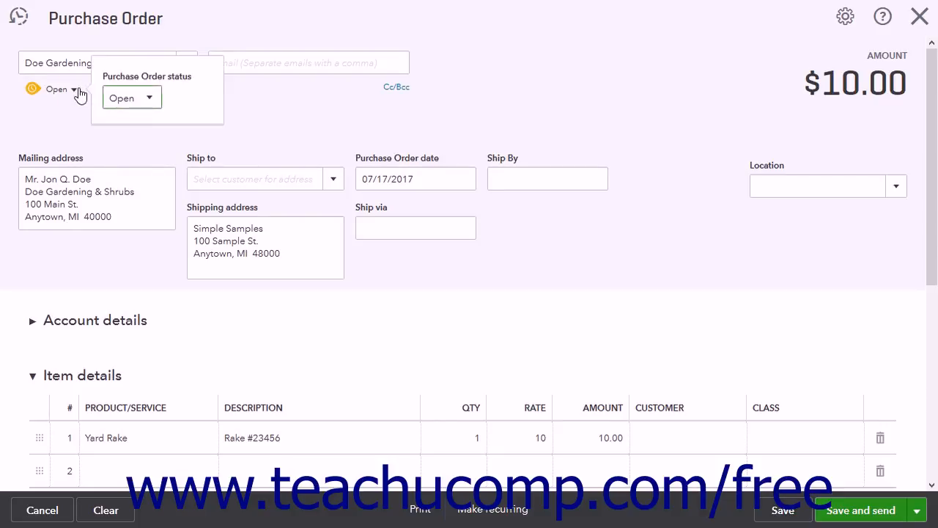
pyautogui.click(150, 97)
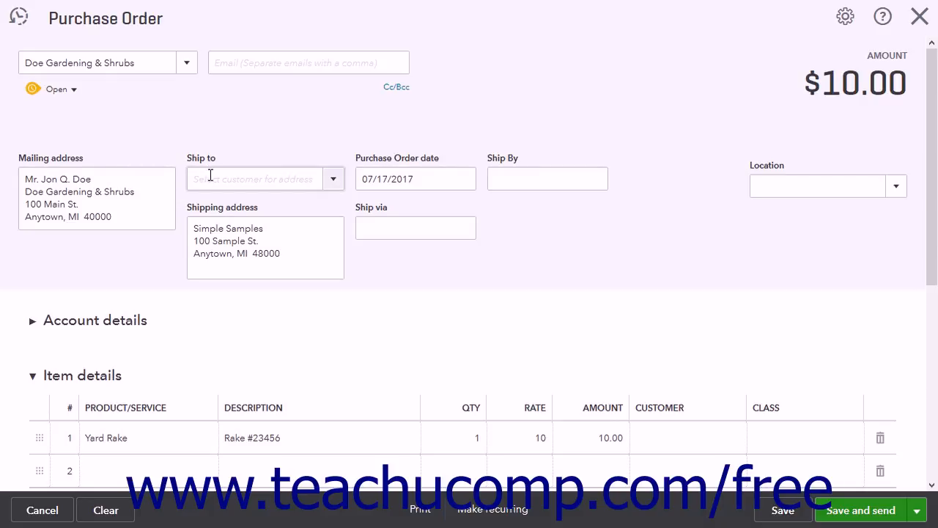
pyautogui.click(256, 179)
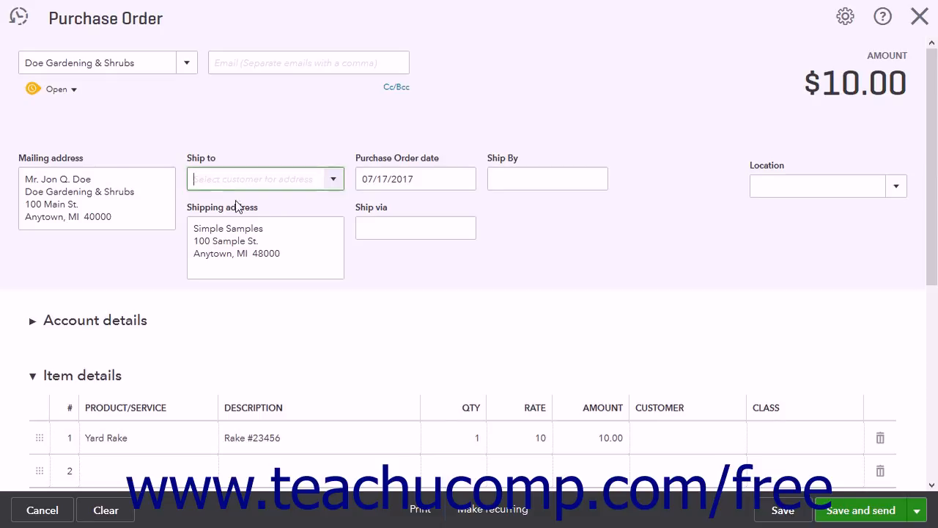
pyautogui.click(264, 241)
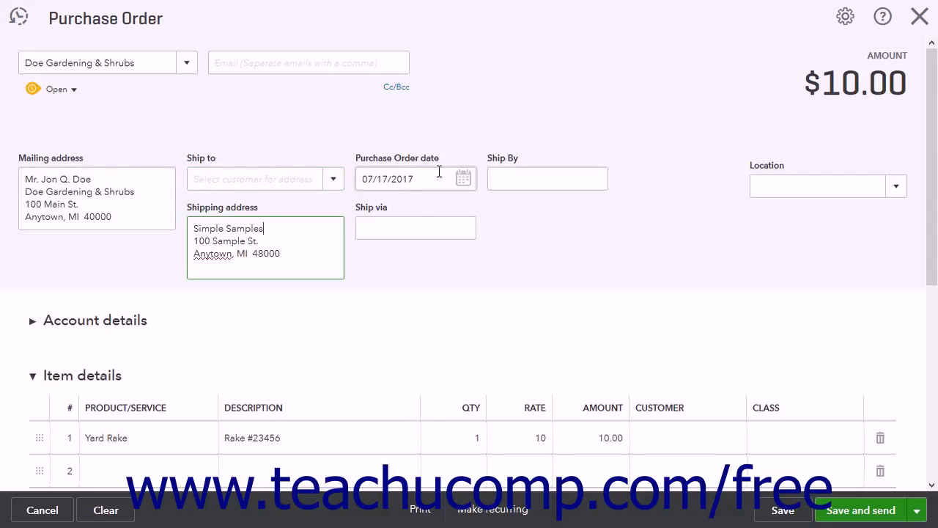
pyautogui.click(396, 179)
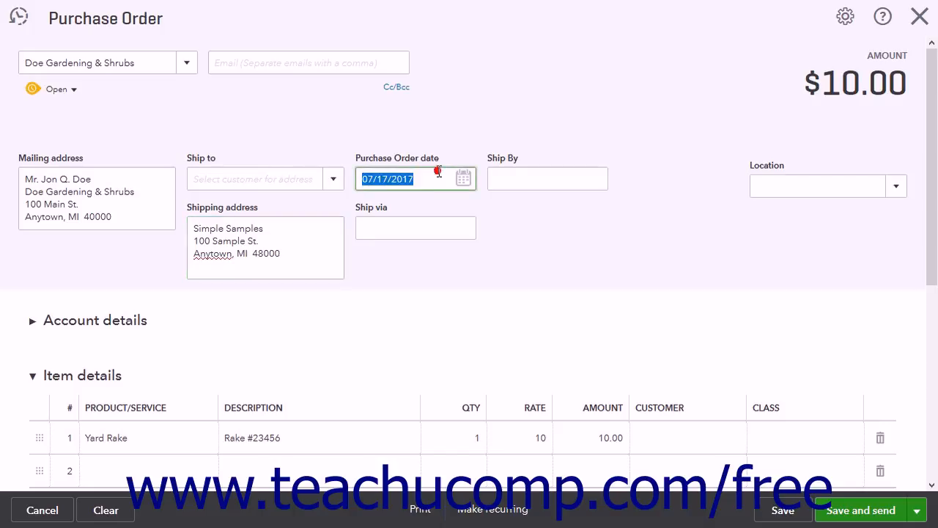
pyautogui.moveTo(436, 187)
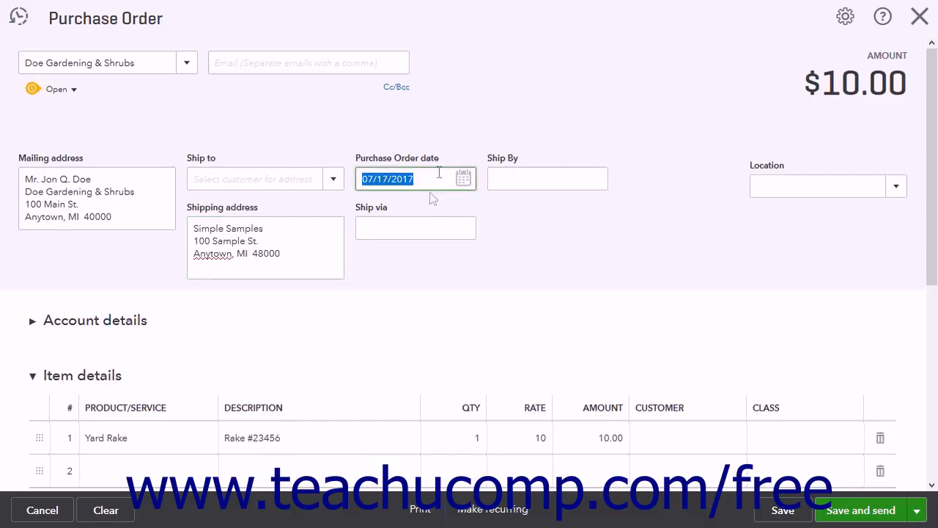
pyautogui.click(414, 228)
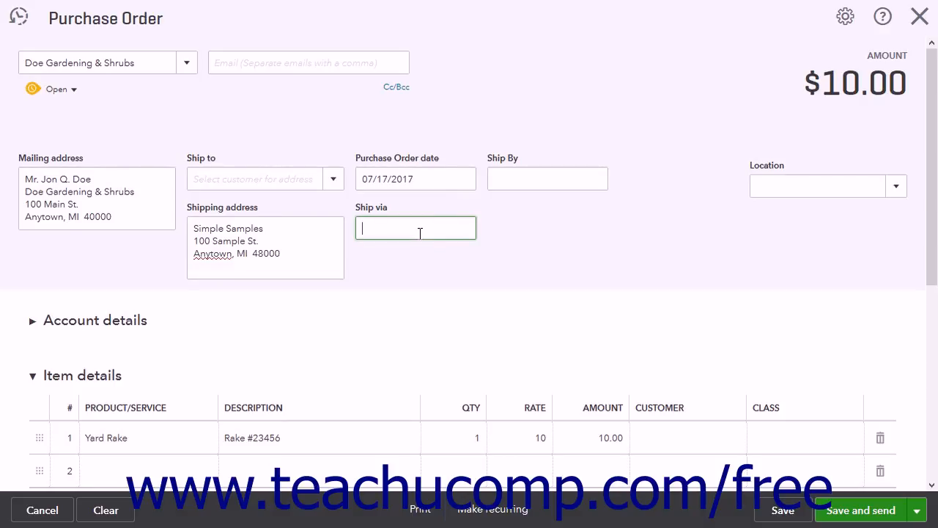
pyautogui.moveTo(727, 168)
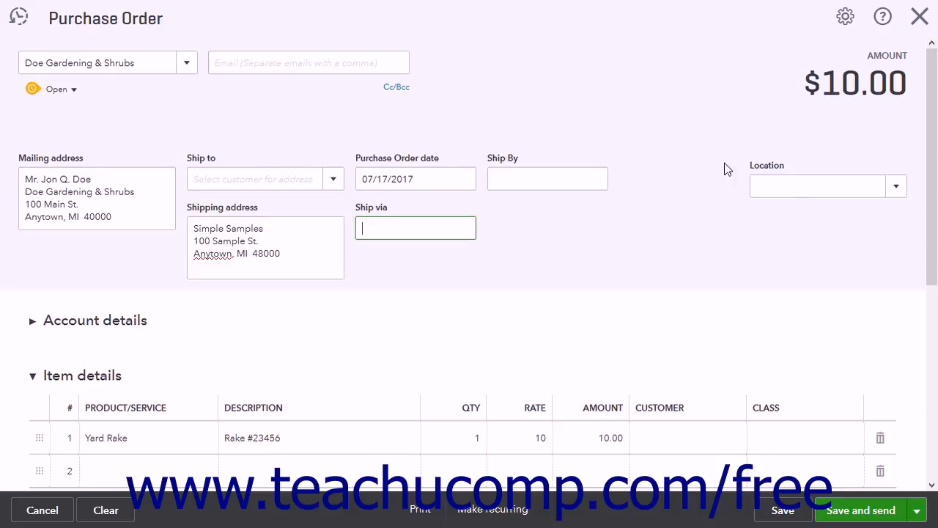
pyautogui.moveTo(57, 330)
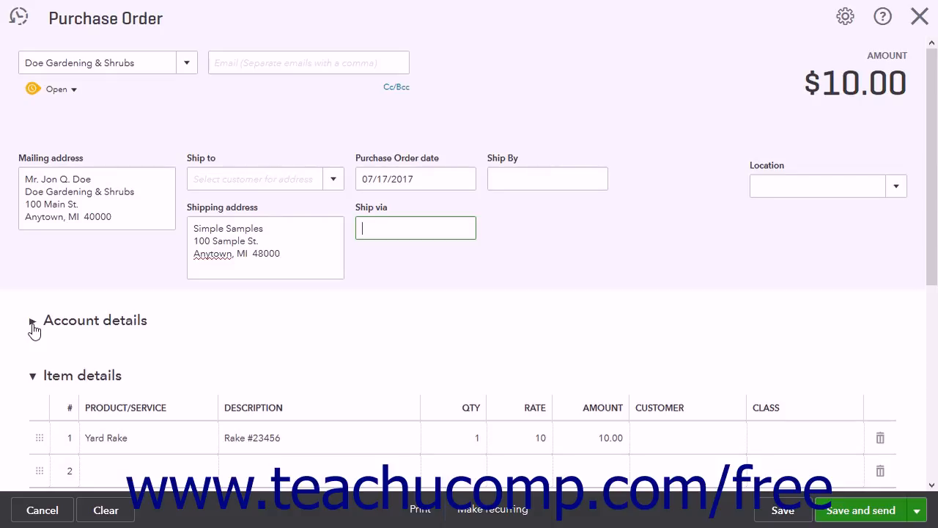
pyautogui.click(32, 324)
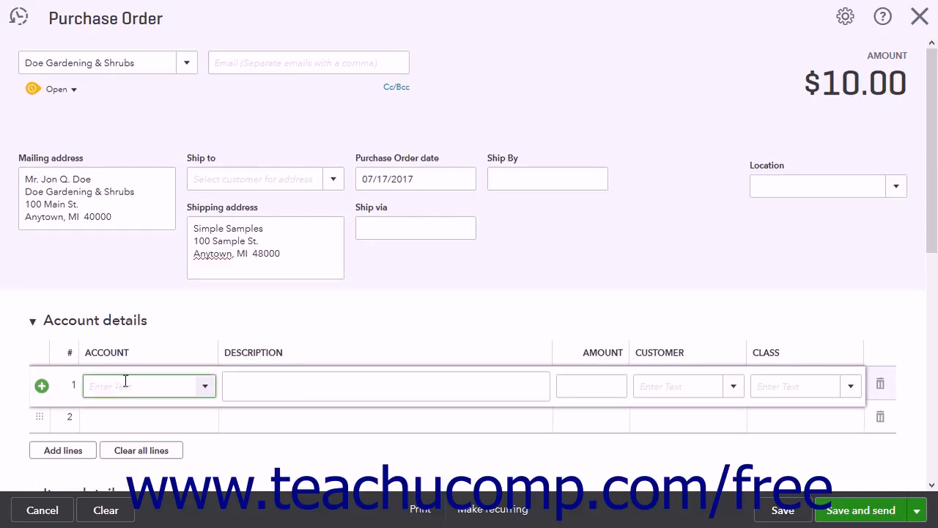
pyautogui.click(206, 387)
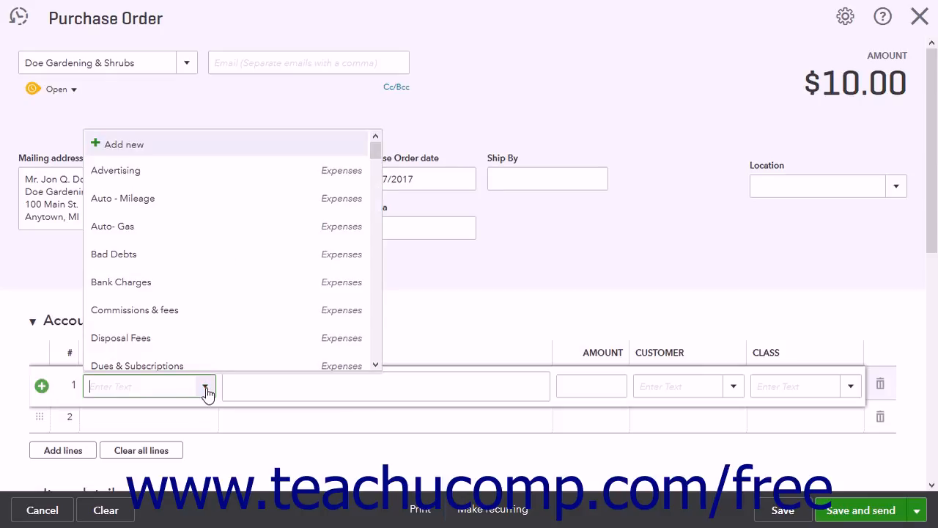
pyautogui.click(387, 387)
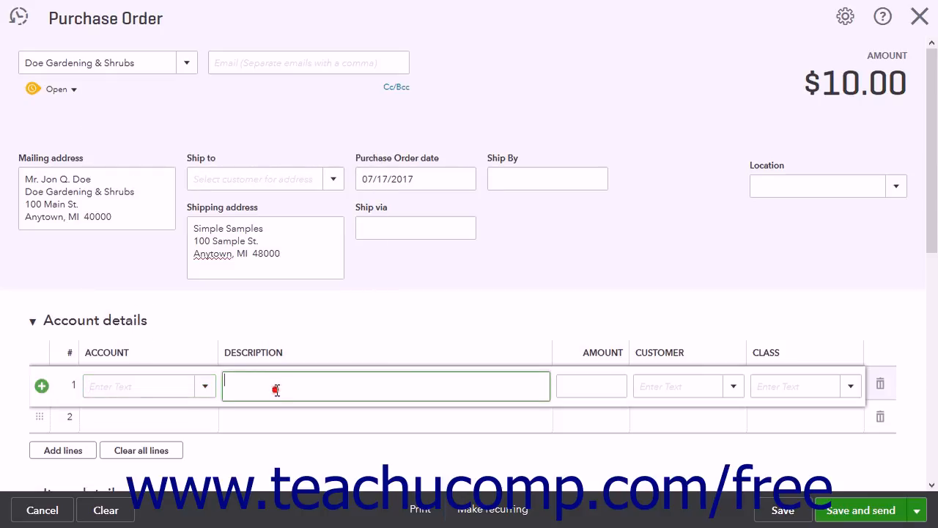
pyautogui.click(590, 386)
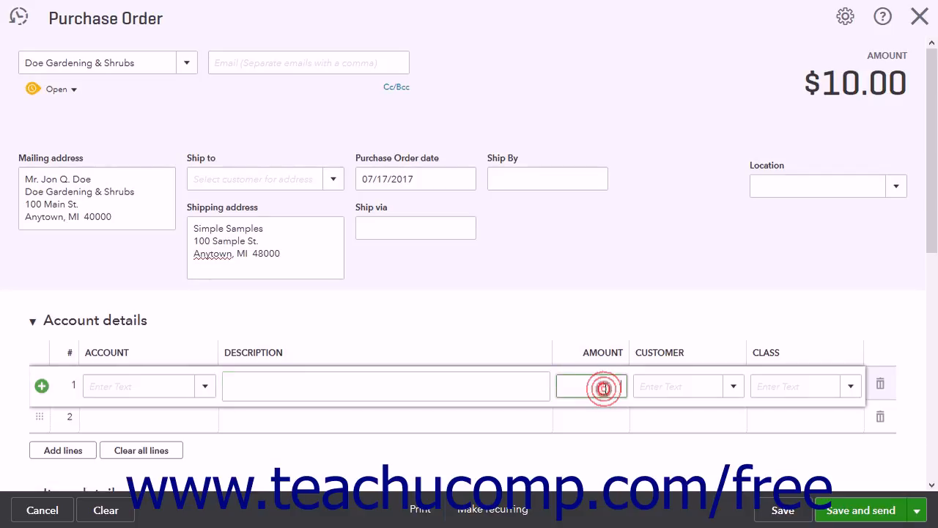
pyautogui.click(604, 387)
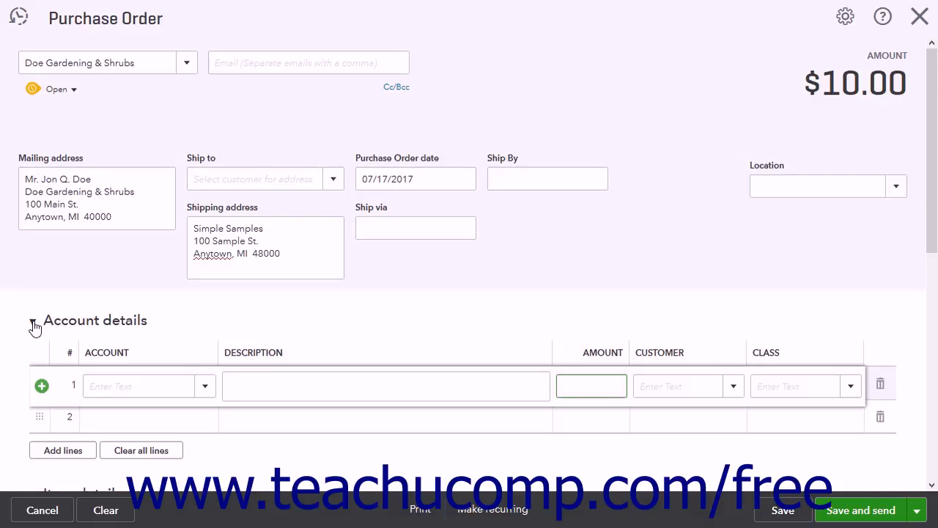
pyautogui.click(32, 319)
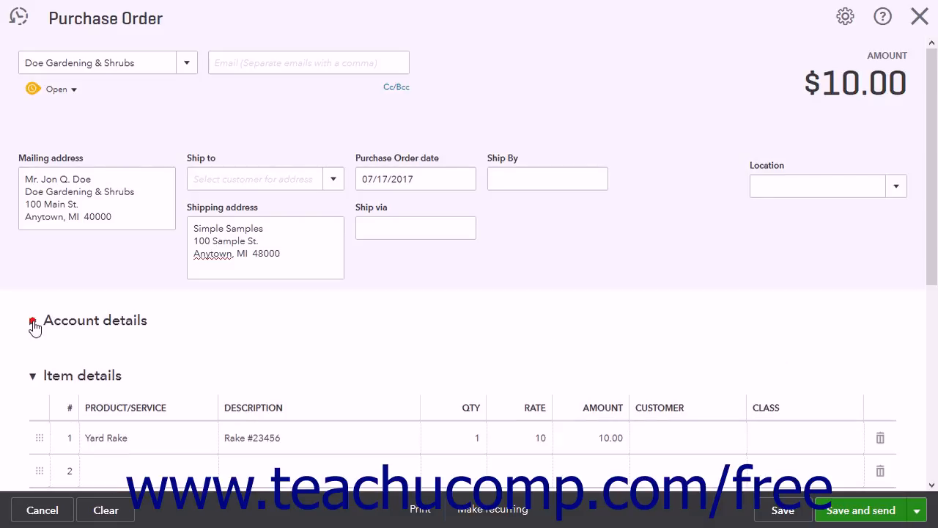
pyautogui.click(32, 320)
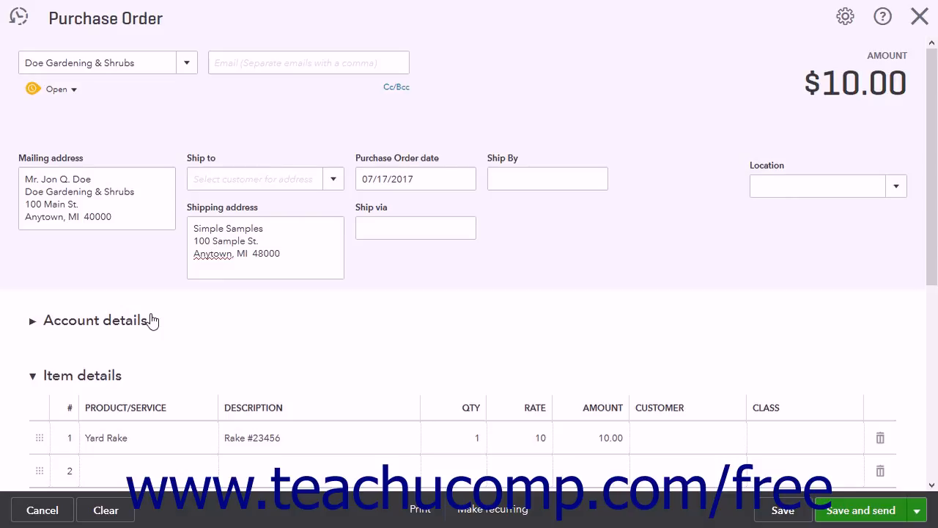
# Step: Replace the Yard Rake item on line 1 with Potting Soil
pyautogui.scroll(-3)
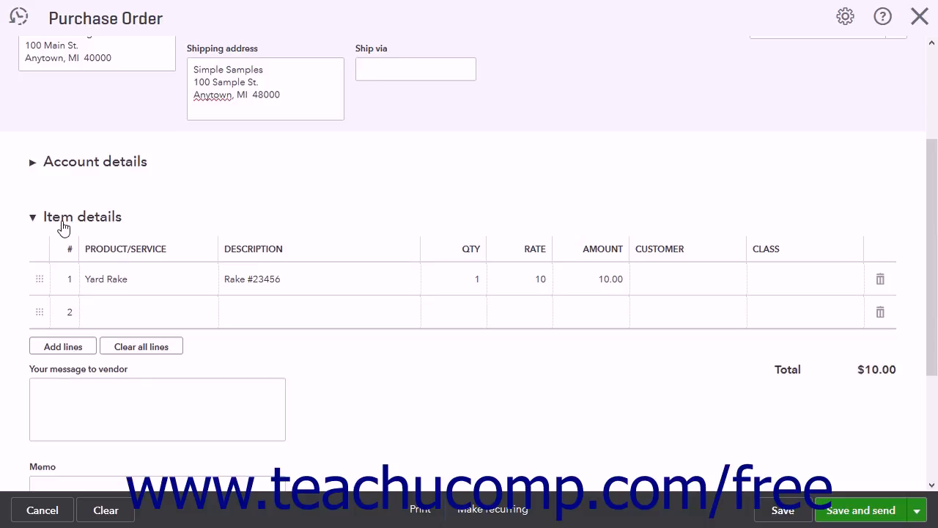
pyautogui.click(33, 217)
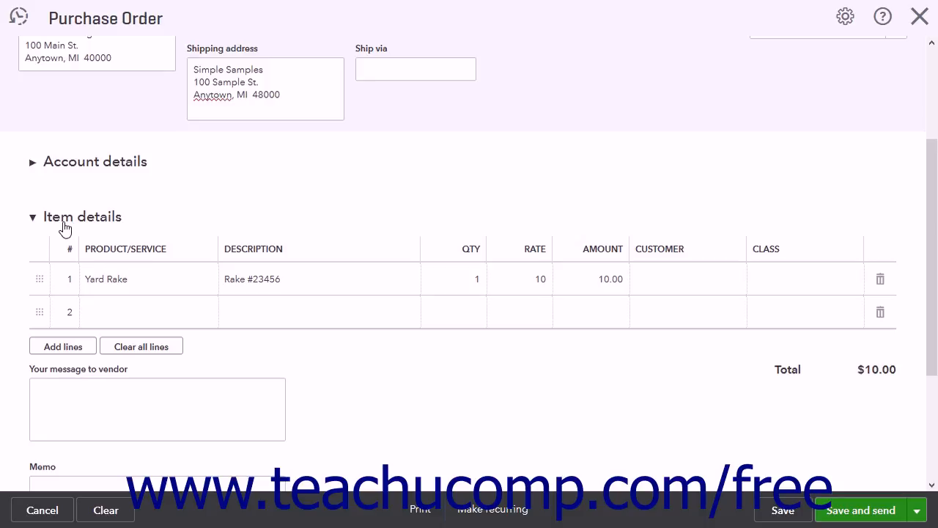
pyautogui.moveTo(150, 291)
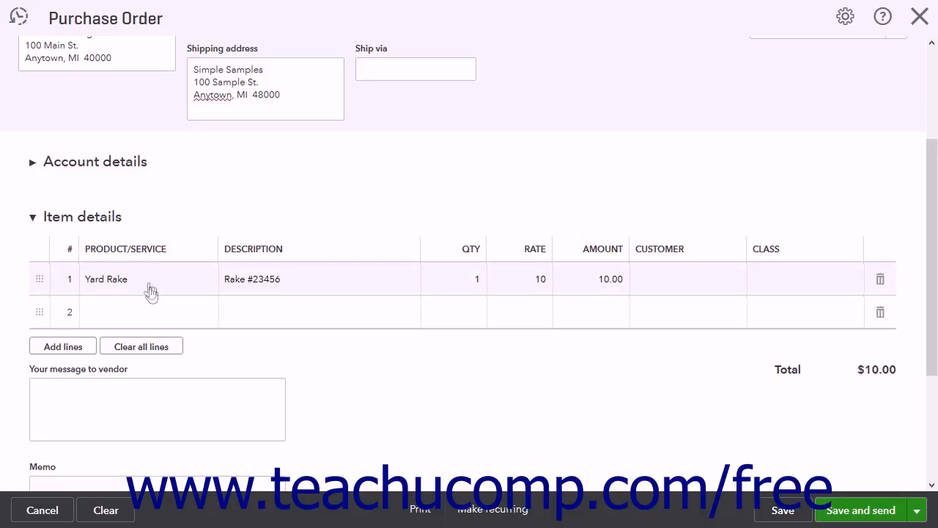
pyautogui.click(146, 278)
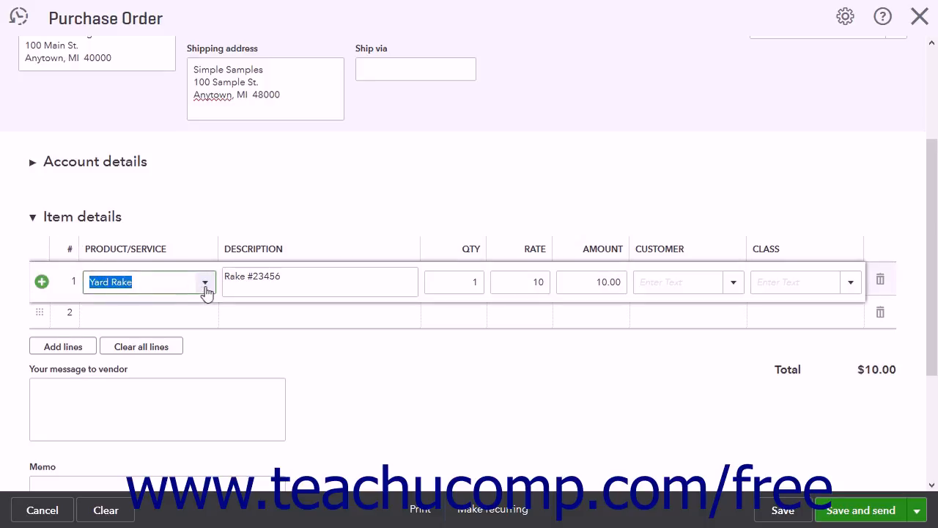
pyautogui.click(205, 281)
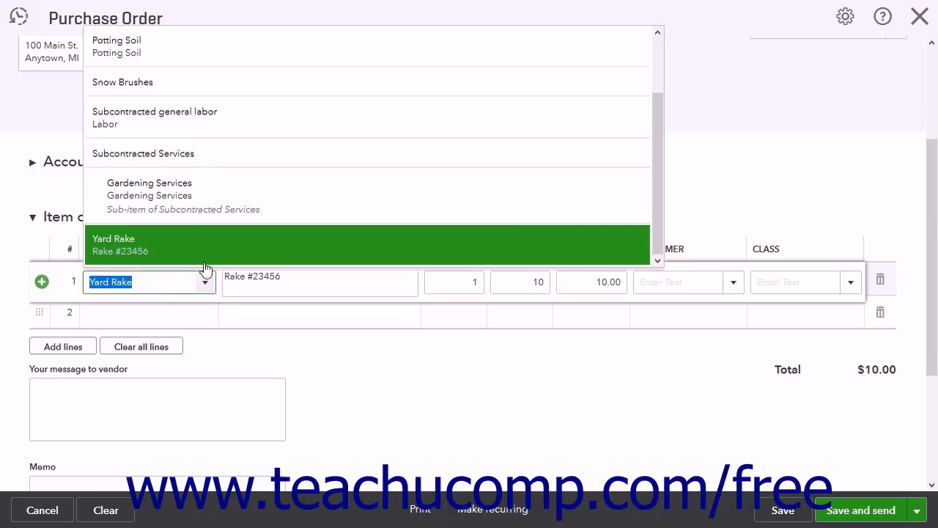
pyautogui.click(116, 45)
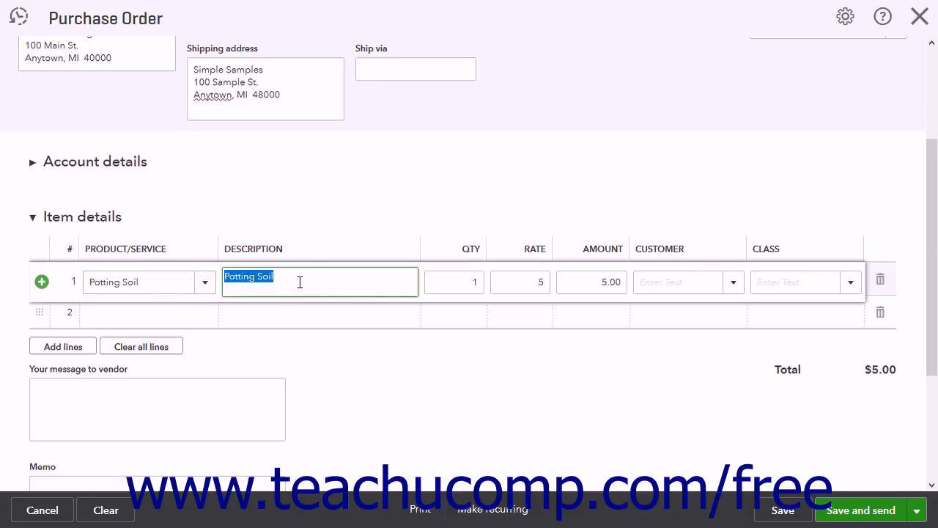
# Step: Set line 1 to quantity 5 at rate 5 for a $25.00 amount and move to line 2
pyautogui.click(453, 281)
pyautogui.write('5')
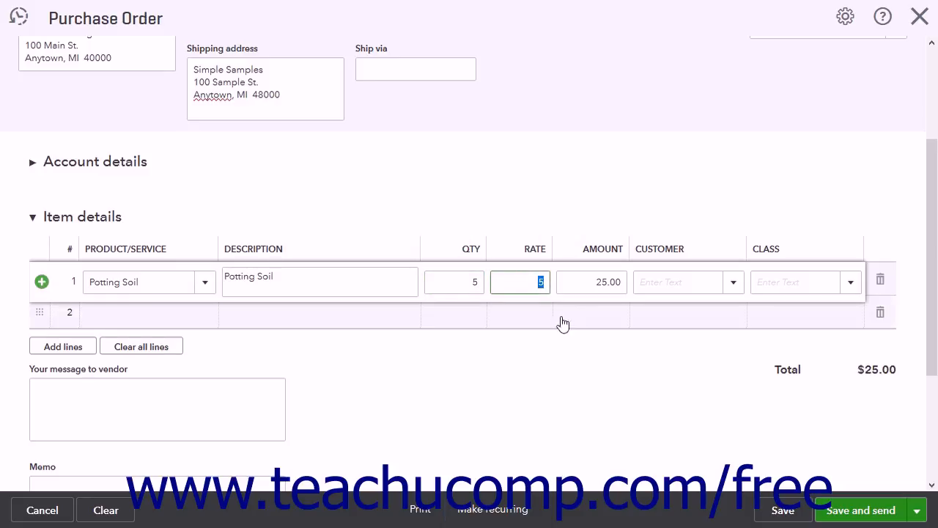
pyautogui.click(592, 281)
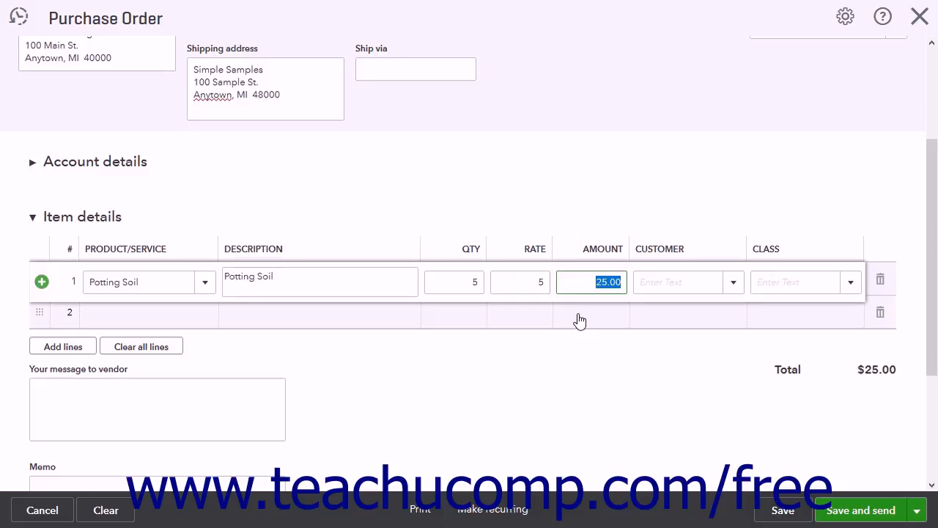
pyautogui.moveTo(261, 328)
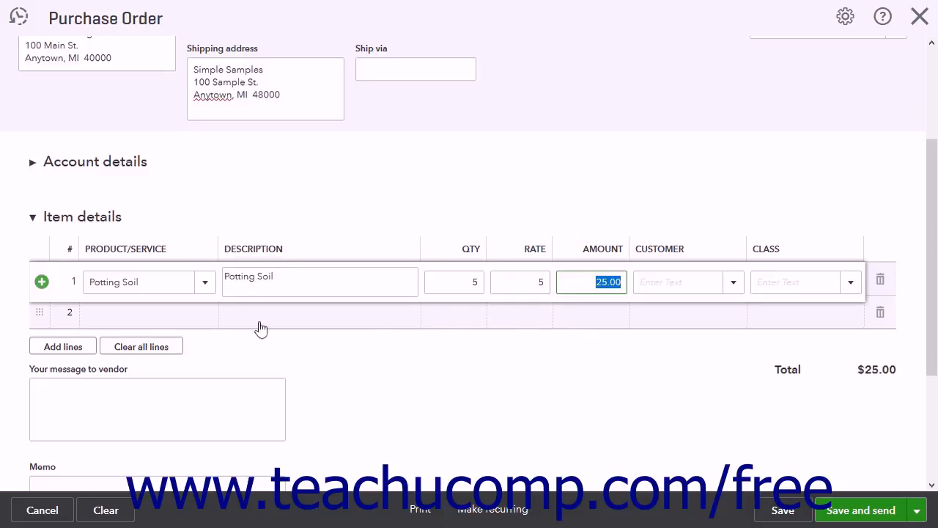
pyautogui.moveTo(175, 331)
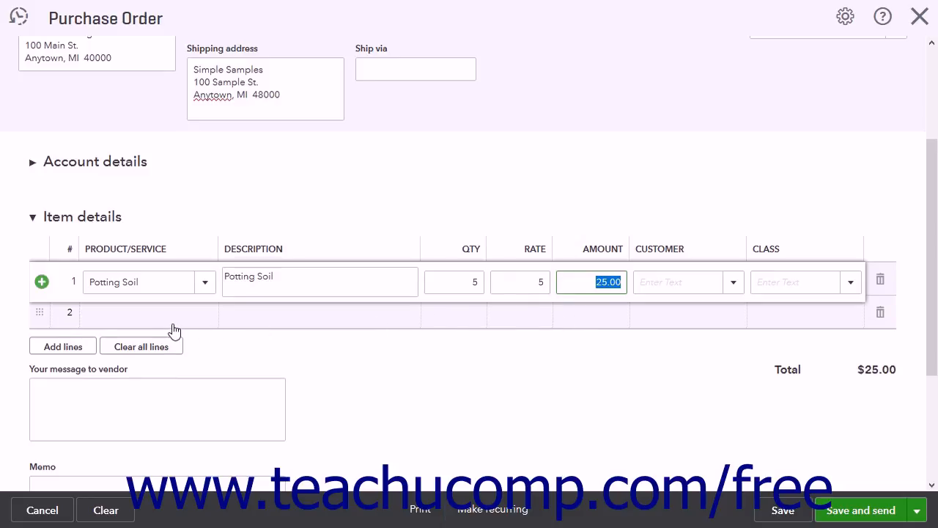
pyautogui.click(62, 346)
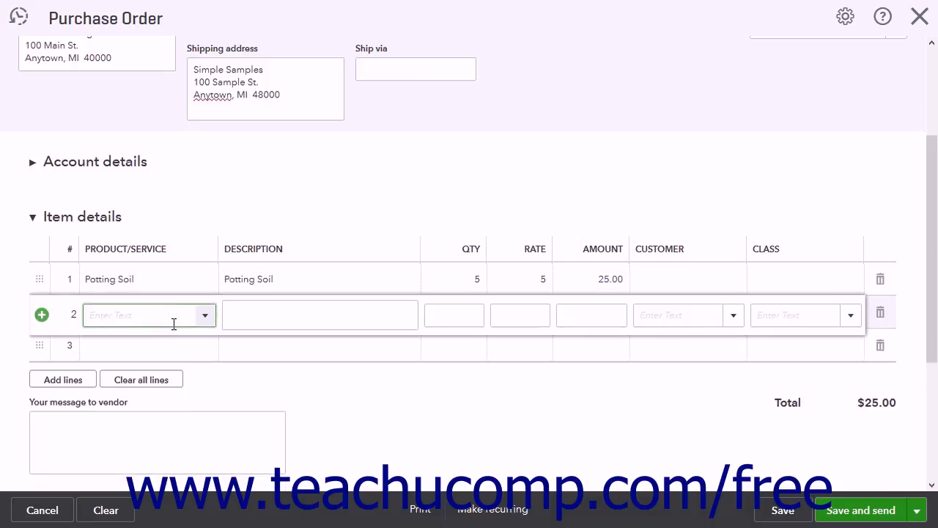
pyautogui.moveTo(117, 346)
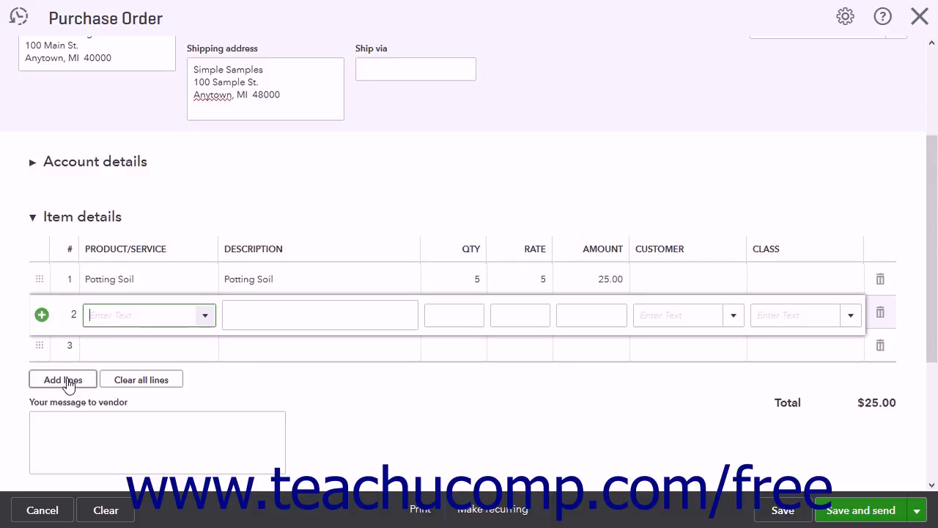
pyautogui.moveTo(879, 315)
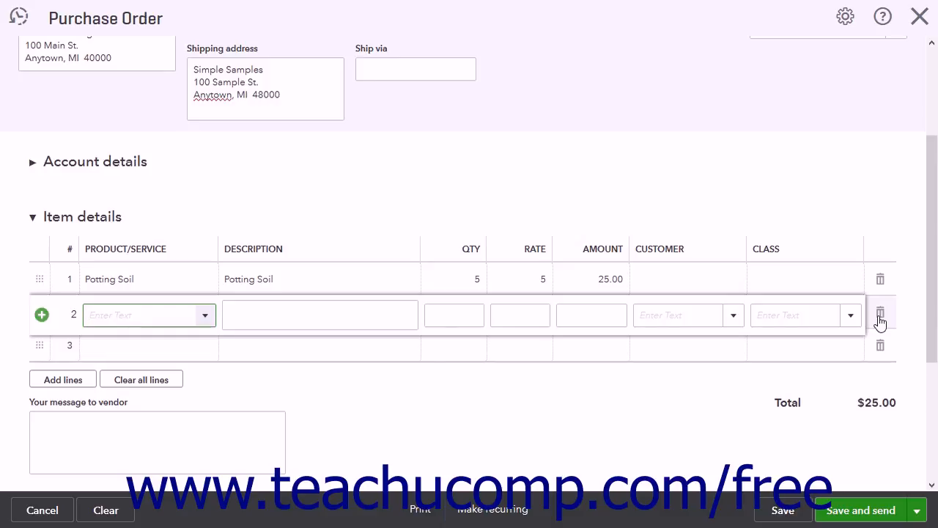
# Step: Delete the blank second line so only the 5 Potting Soil line remains
pyautogui.click(880, 314)
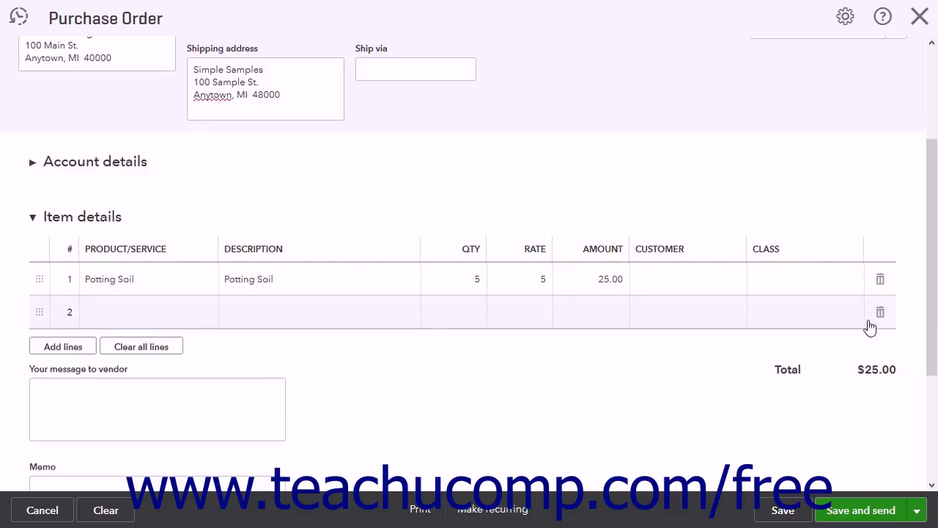
pyautogui.moveTo(141, 346)
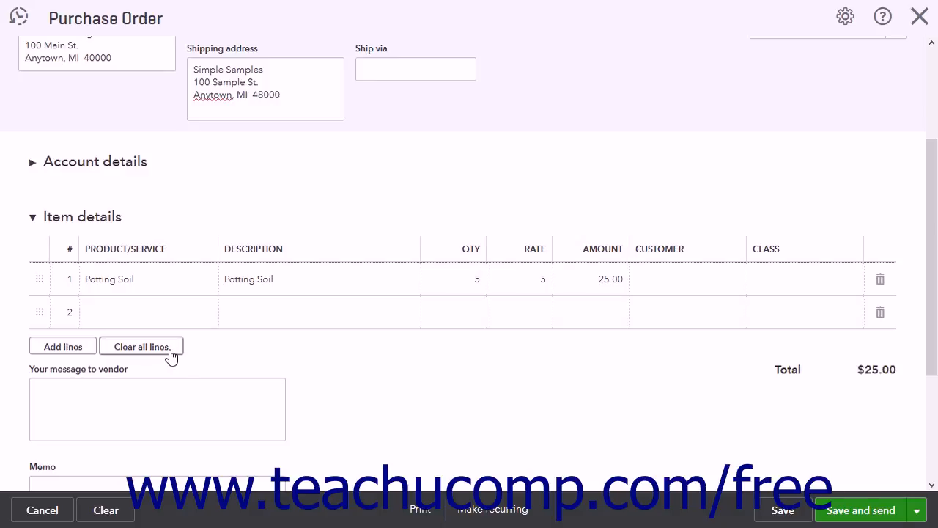
pyautogui.click(157, 408)
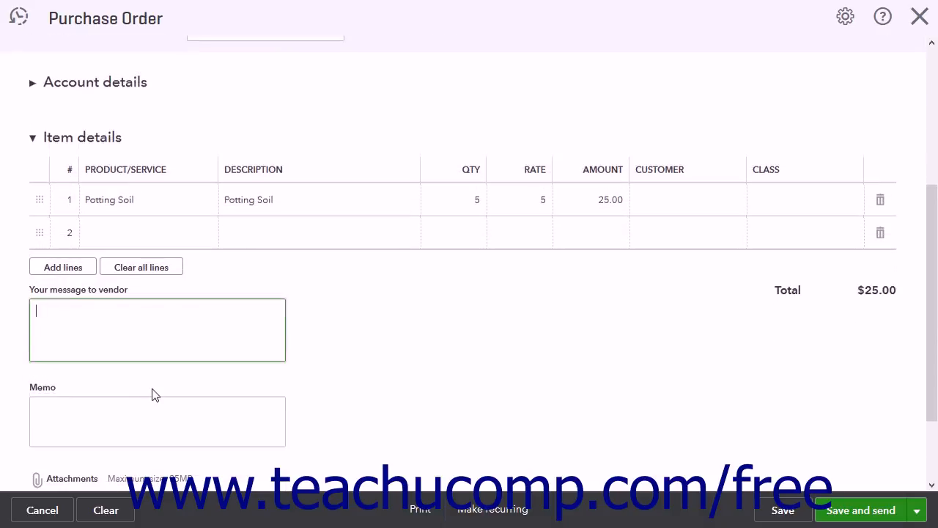
pyautogui.scroll(-3)
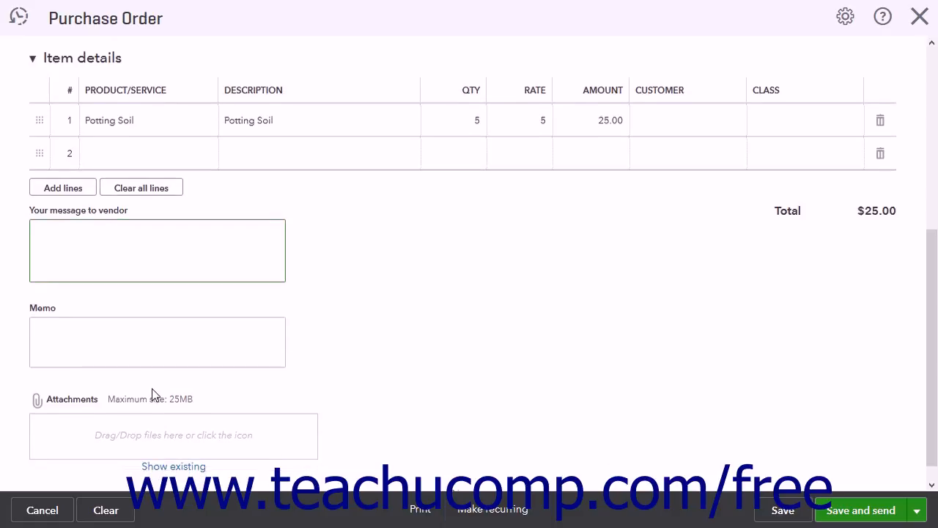
pyautogui.click(157, 341)
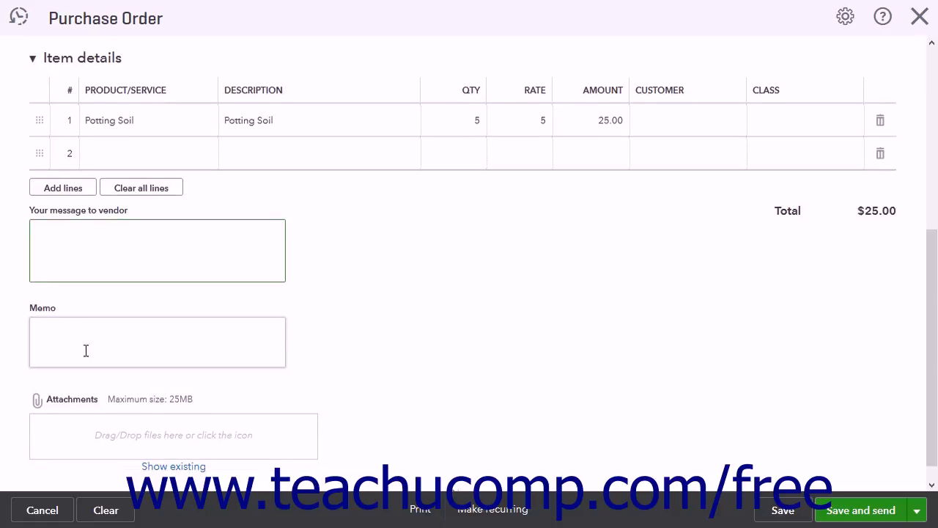
pyautogui.click(157, 341)
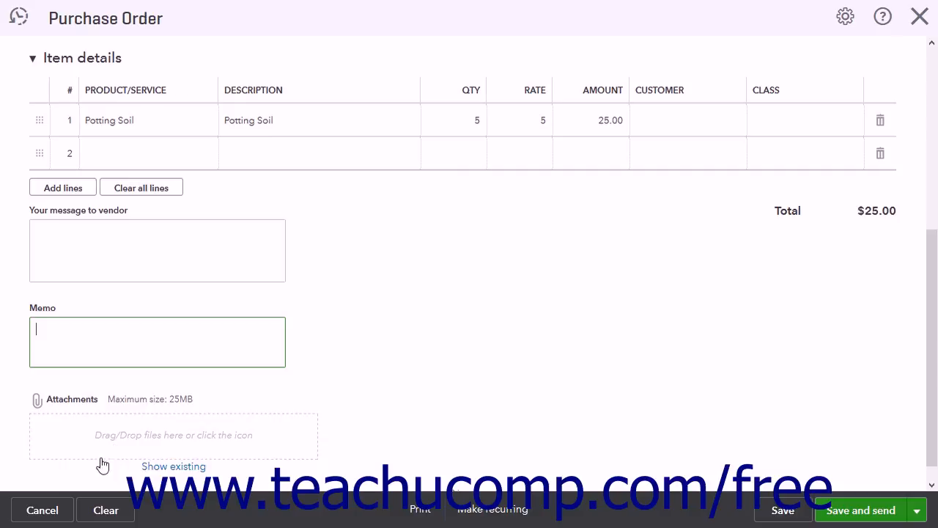
pyautogui.moveTo(420, 510)
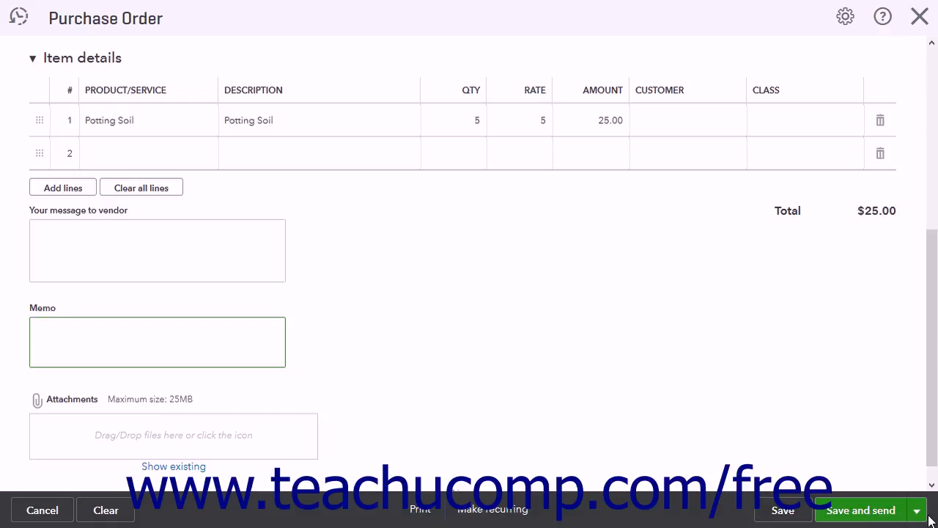
# Step: Show the Save and new / Save and close choices for the $25.00 order
pyautogui.click(157, 341)
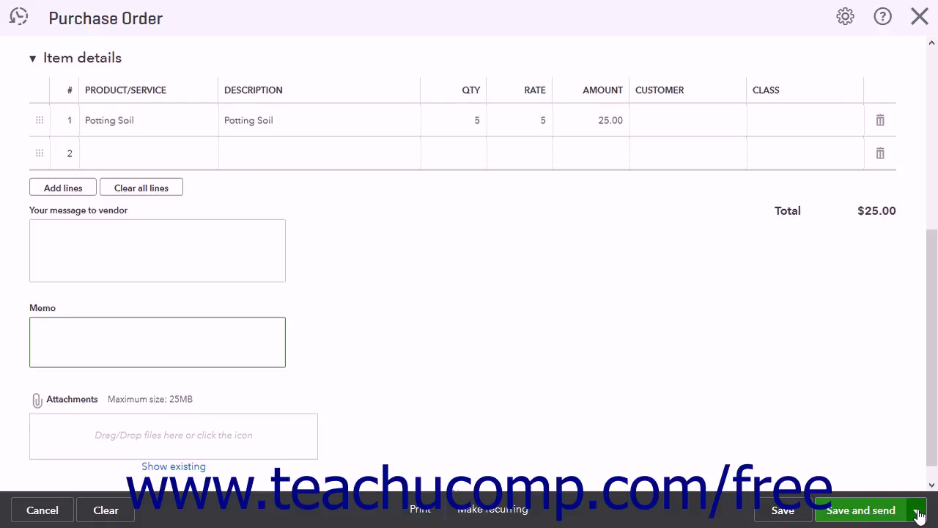
pyautogui.click(917, 510)
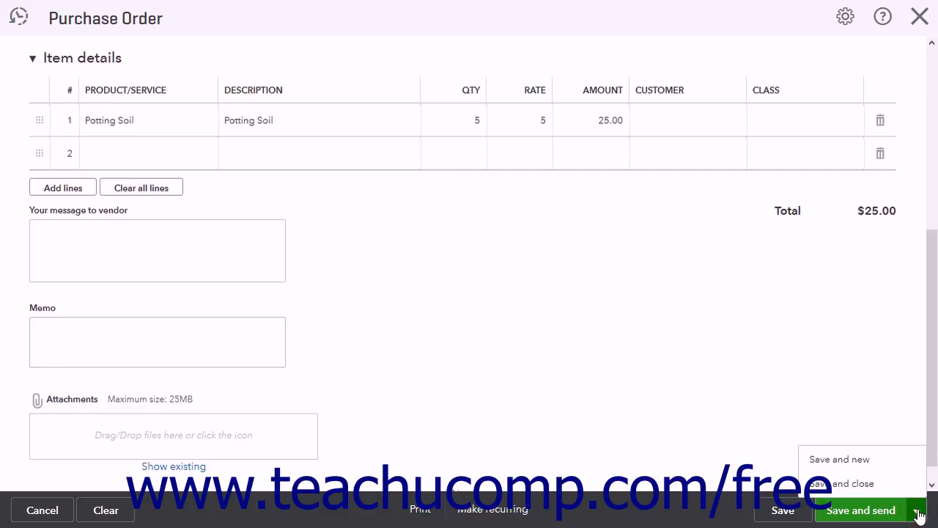
pyautogui.moveTo(448, 472)
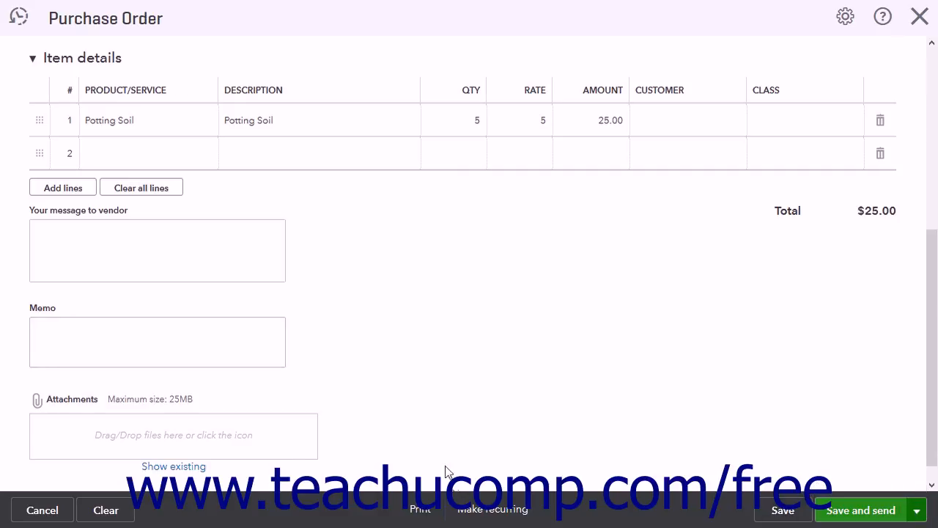
pyautogui.moveTo(43, 510)
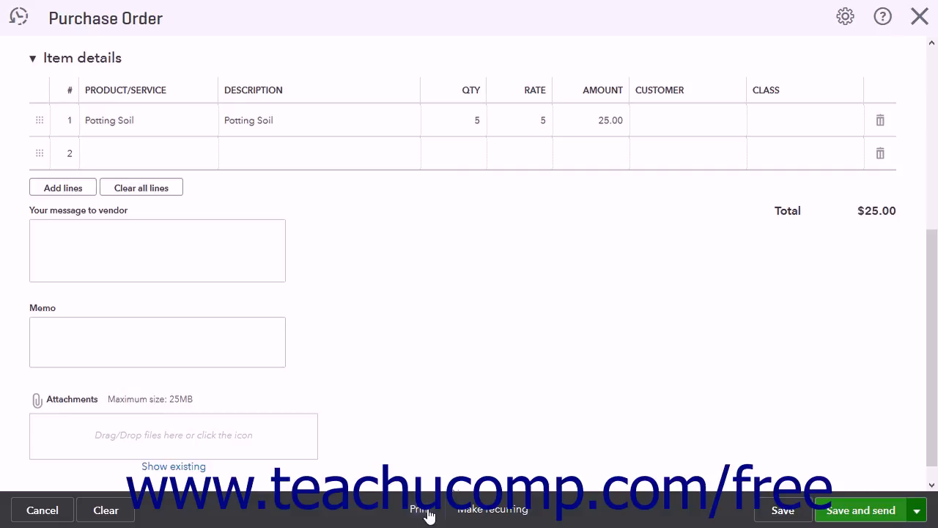
pyautogui.moveTo(483, 513)
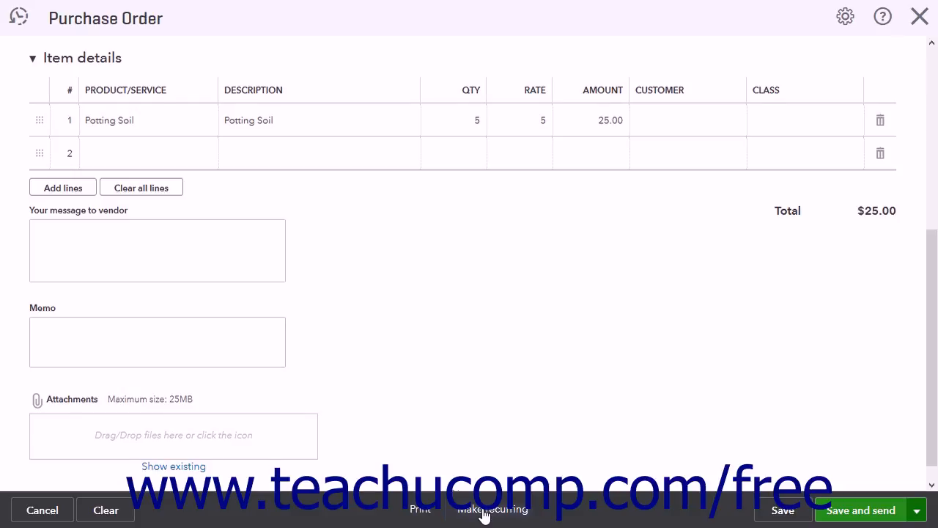
pyautogui.moveTo(645, 512)
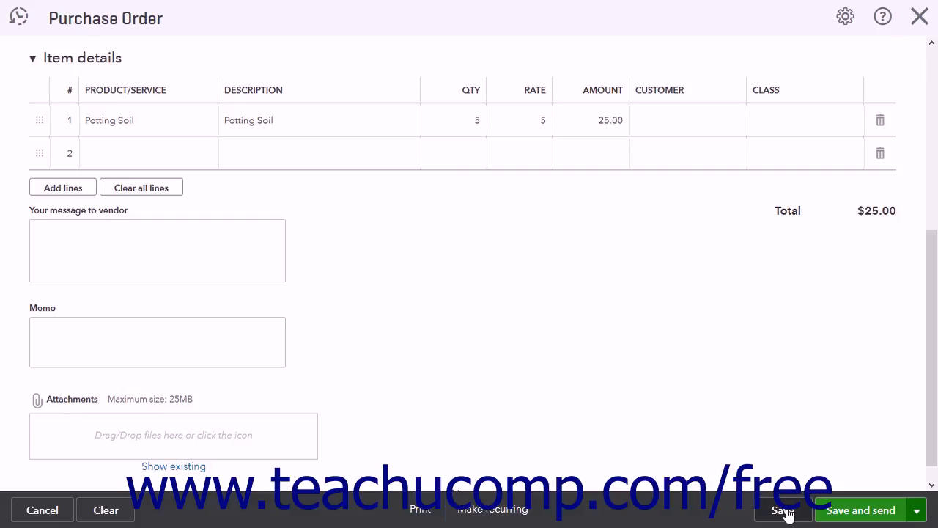
pyautogui.moveTo(812, 513)
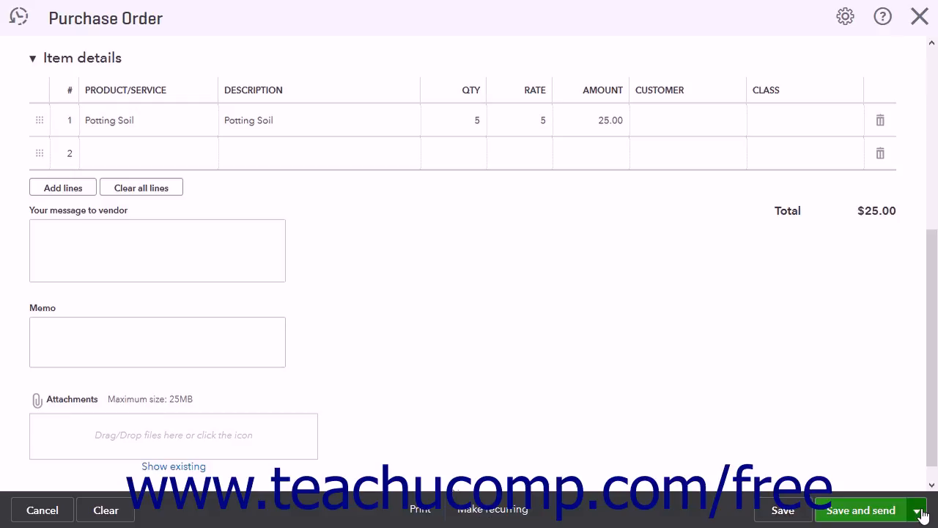
pyautogui.click(917, 510)
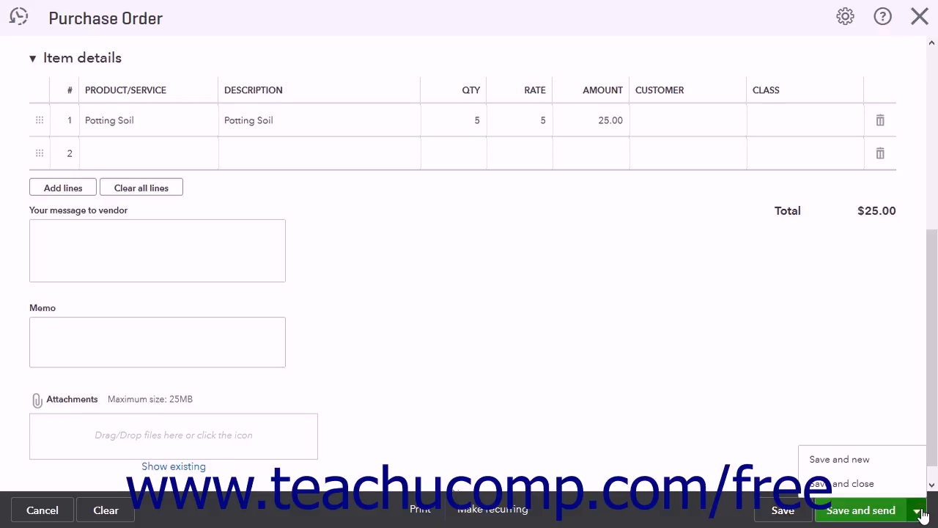
pyautogui.moveTo(916, 510)
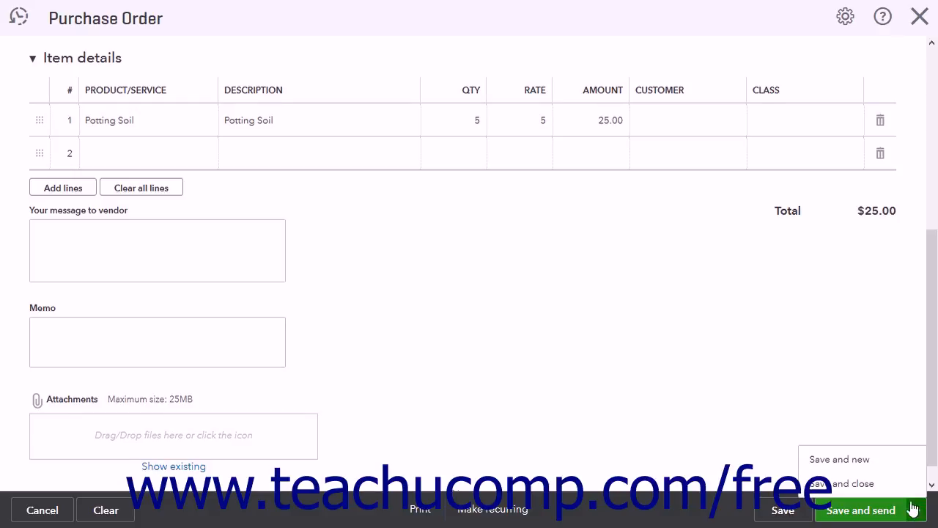